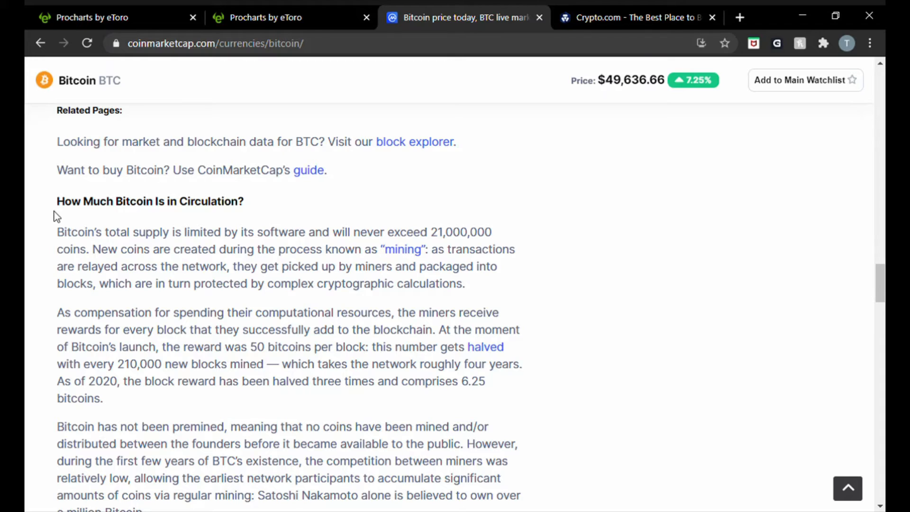
{"action": "mouse_move", "coordinate": [388, 260]}
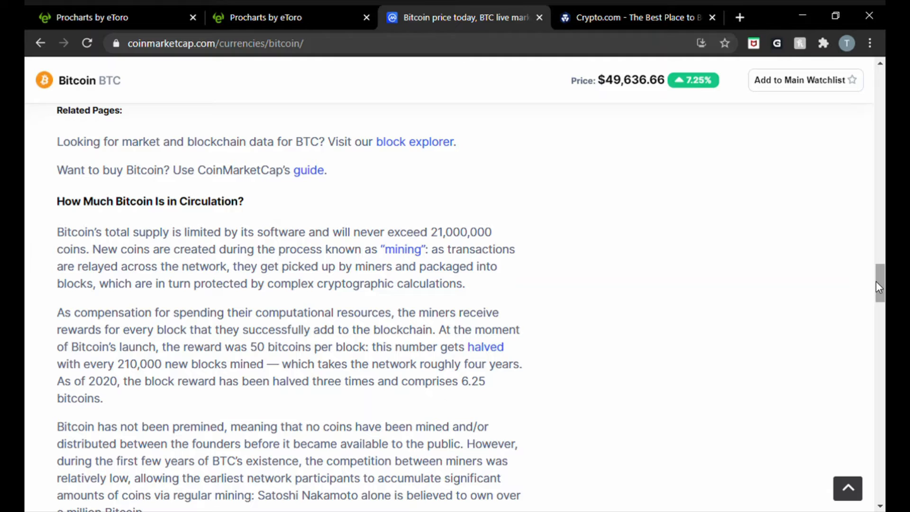
{"action": "scroll", "scroll_direction": "down", "scroll_amount": 3}
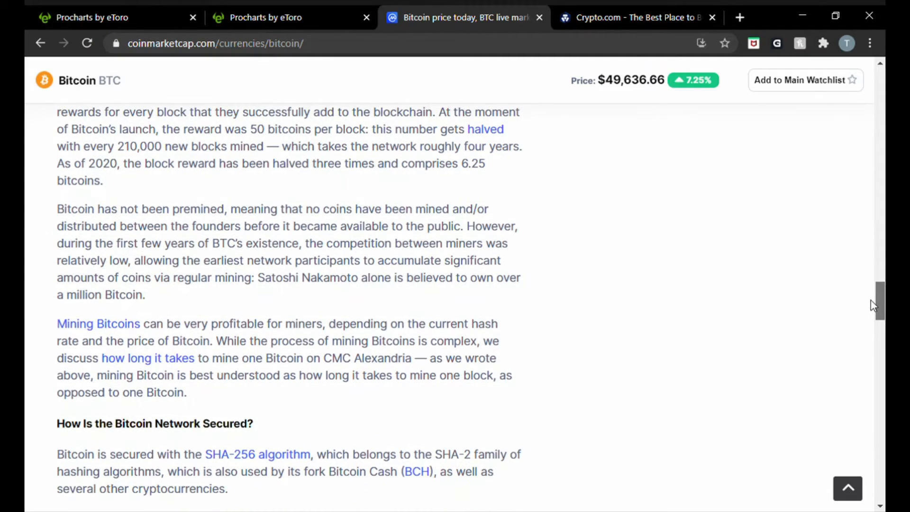
{"action": "scroll", "scroll_direction": "down", "scroll_amount": 3}
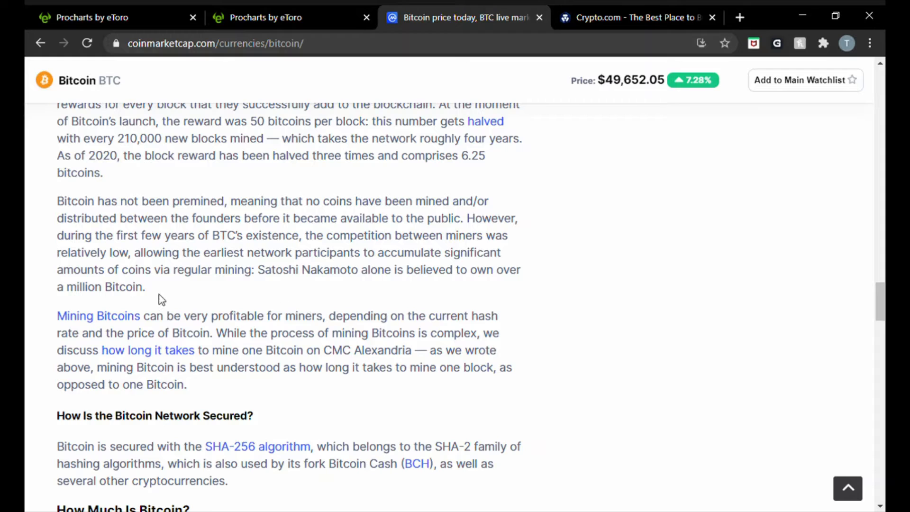
{"action": "mouse_move", "coordinate": [50, 207]}
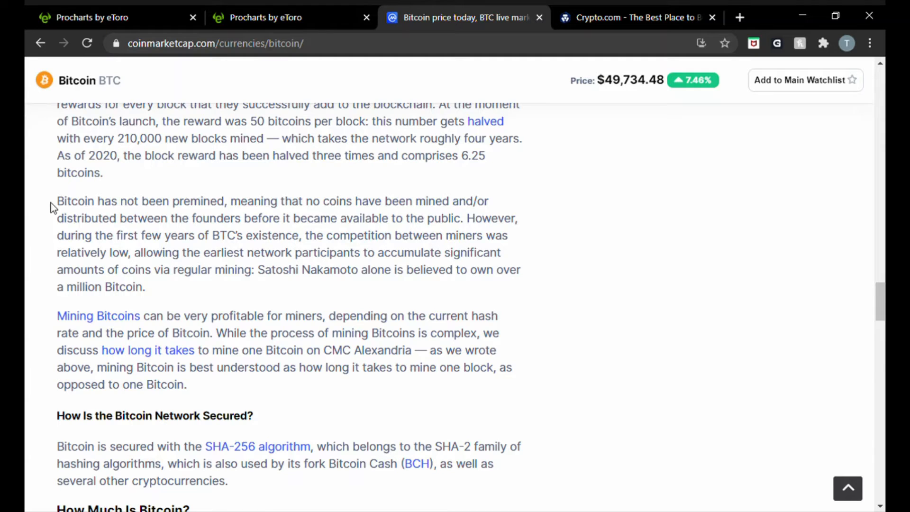
{"action": "mouse_move", "coordinate": [127, 92]}
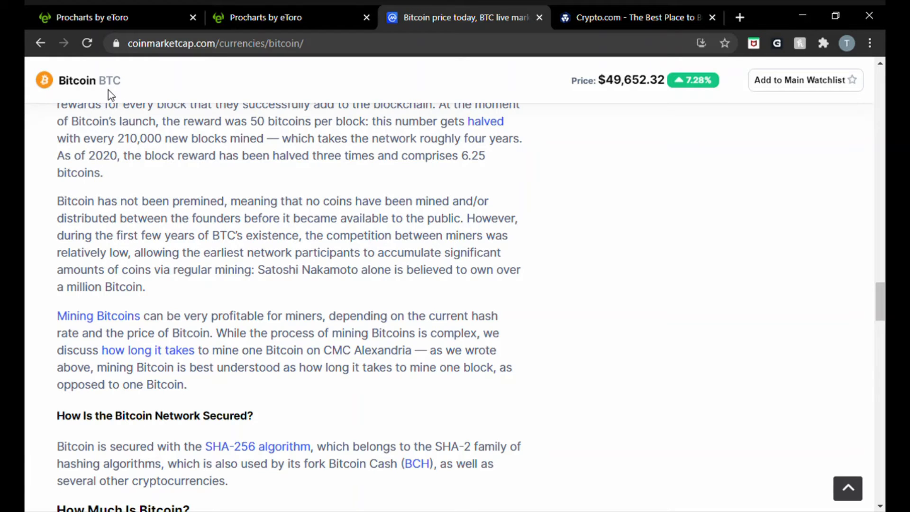
{"action": "mouse_move", "coordinate": [123, 209]}
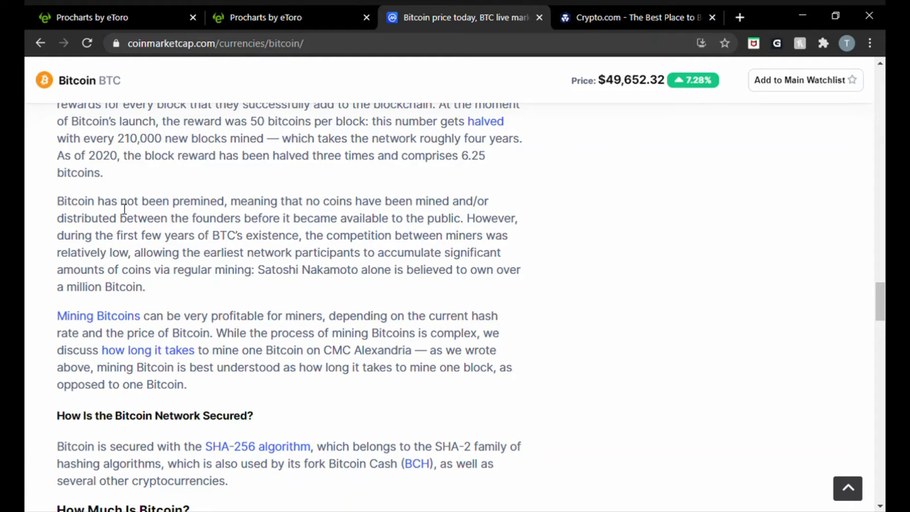
{"action": "mouse_move", "coordinate": [177, 178]}
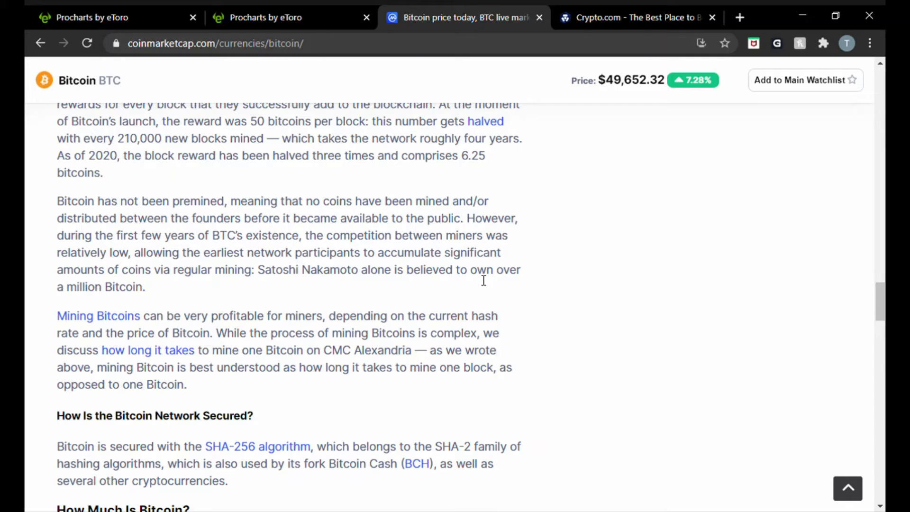
{"action": "mouse_move", "coordinate": [536, 317]}
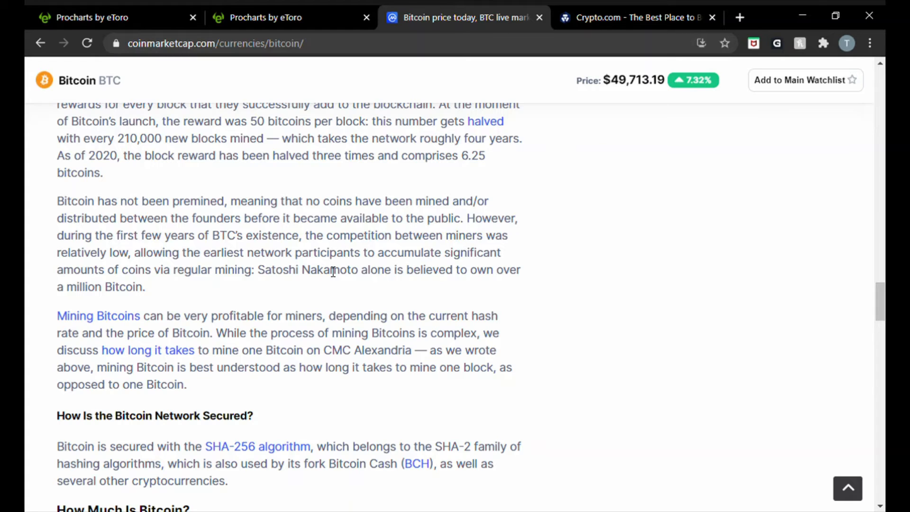
{"action": "mouse_move", "coordinate": [312, 339]}
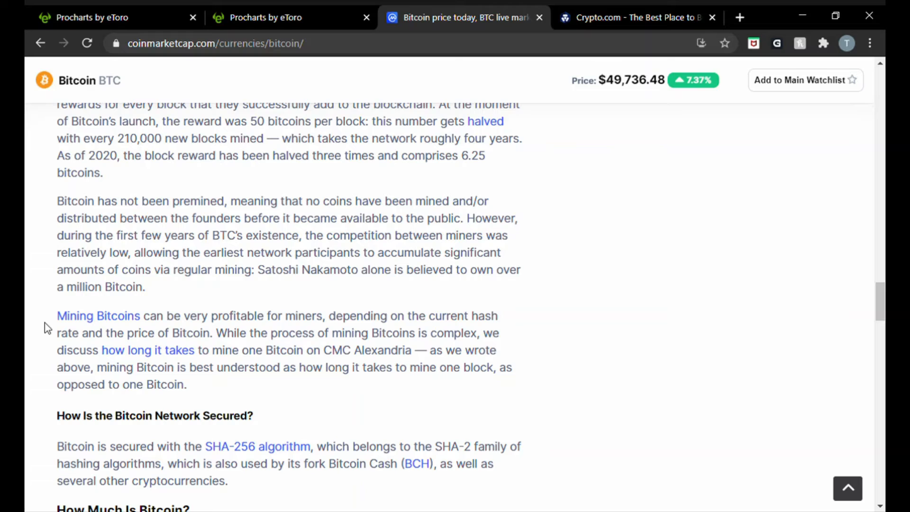
{"action": "mouse_move", "coordinate": [622, 306]}
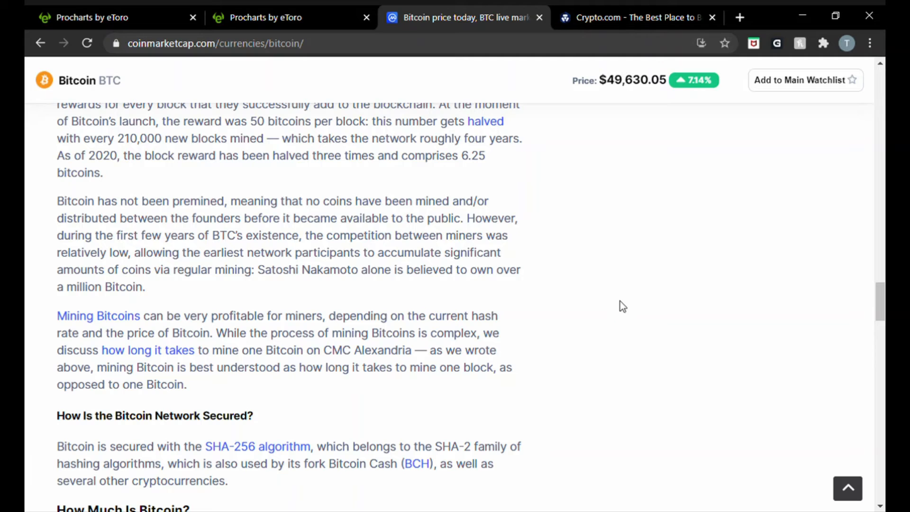
{"action": "mouse_move", "coordinate": [730, 327]}
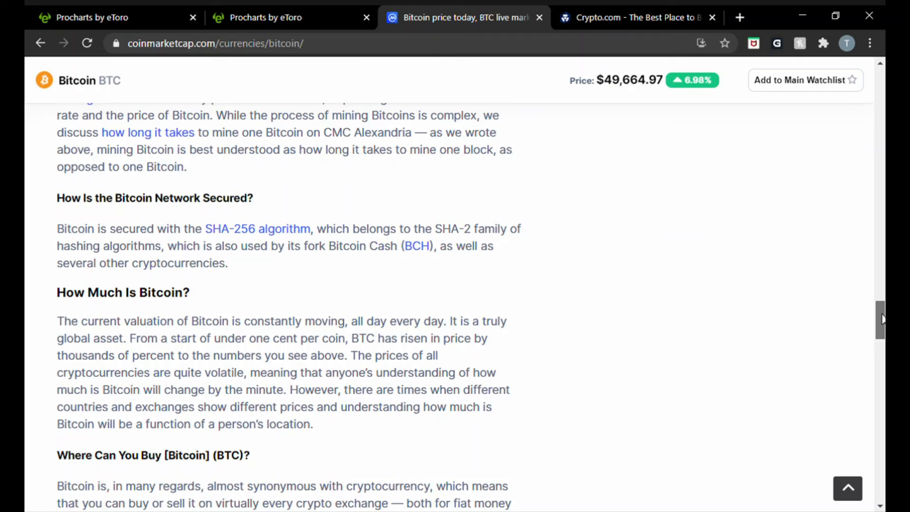
{"action": "scroll", "scroll_direction": "down", "scroll_amount": 3}
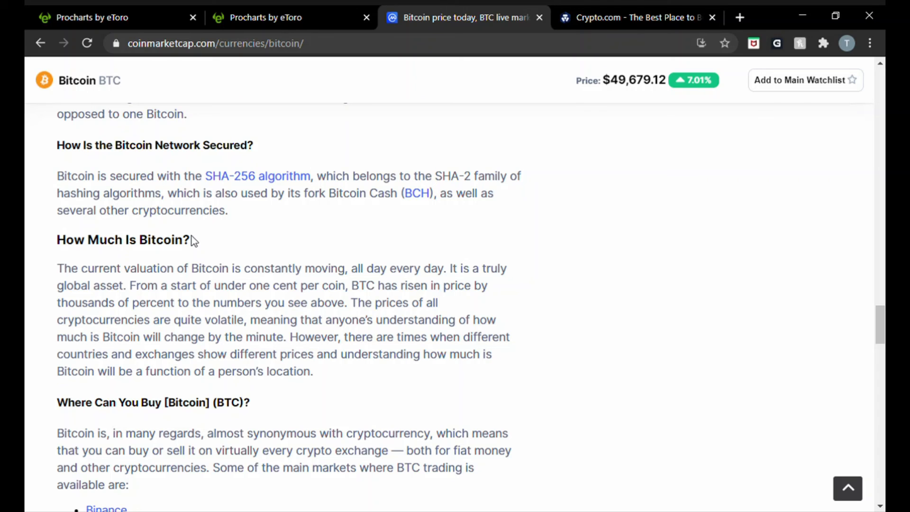
{"action": "mouse_move", "coordinate": [598, 276]}
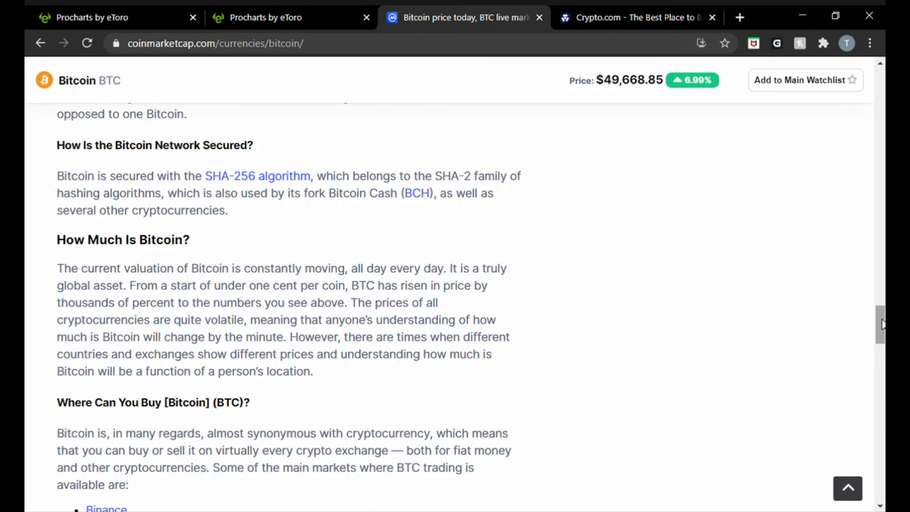
{"action": "scroll", "scroll_direction": "down", "scroll_amount": 3}
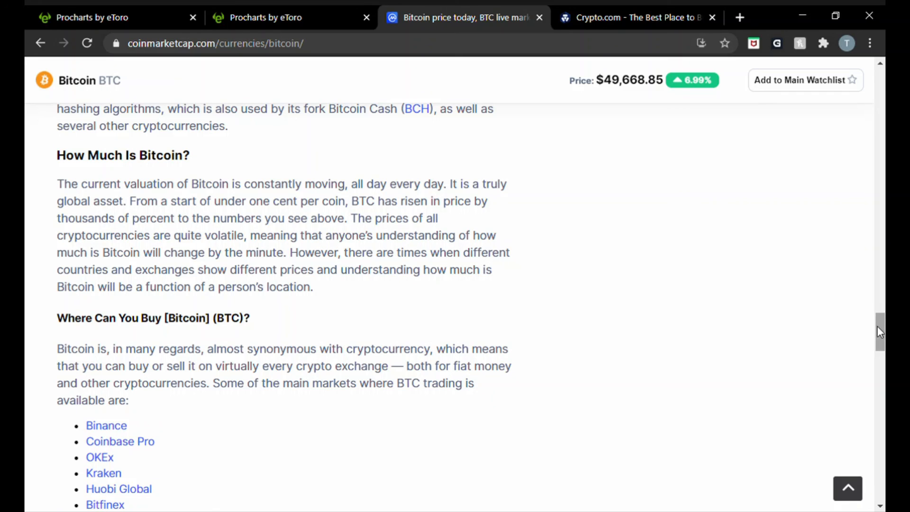
{"action": "mouse_move", "coordinate": [140, 219]}
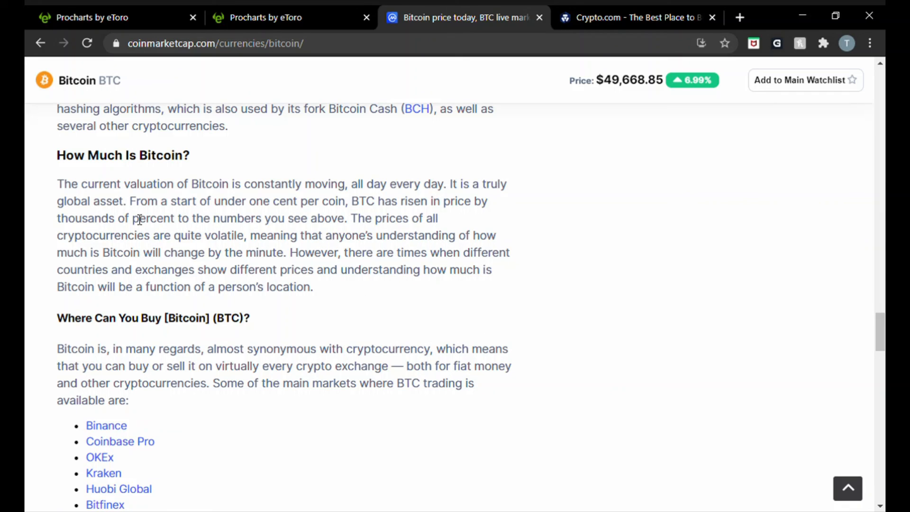
{"action": "mouse_move", "coordinate": [339, 196]}
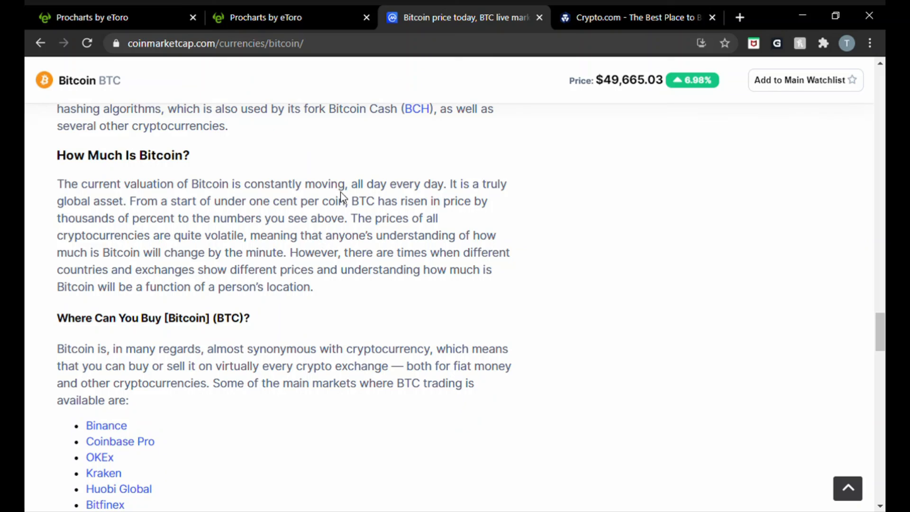
{"action": "mouse_move", "coordinate": [462, 193]}
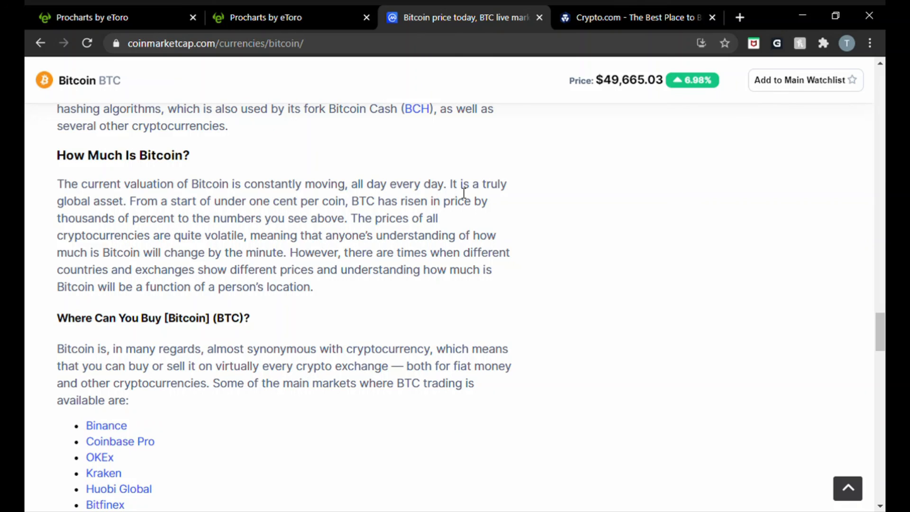
{"action": "mouse_move", "coordinate": [506, 197]}
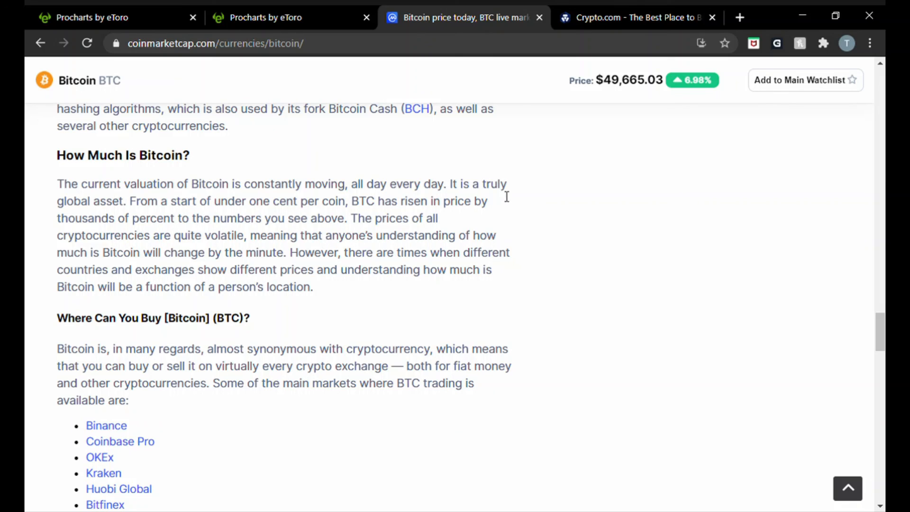